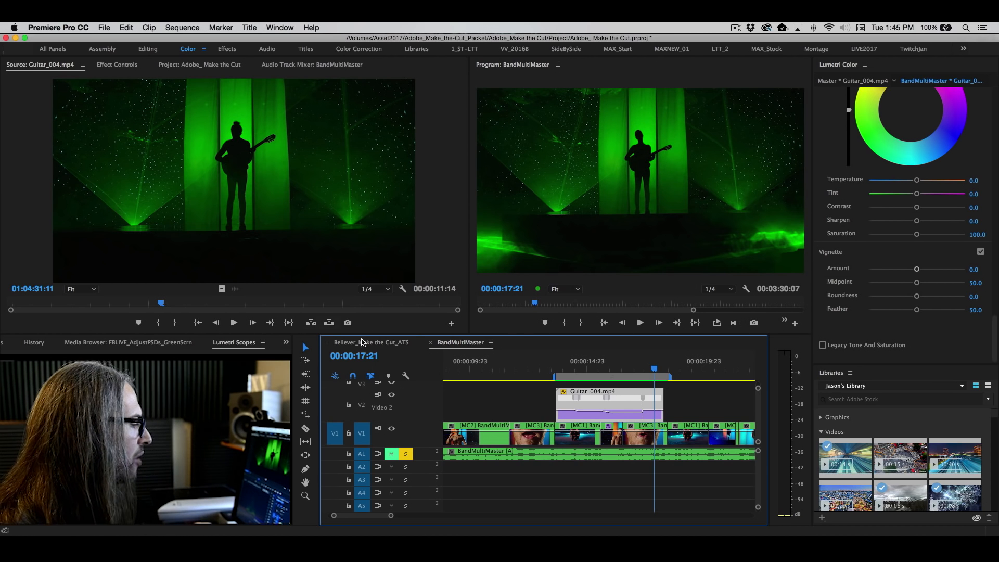
Step: Switch to the Believer_Make the Cut_ATS sequence and replace the eyes clip with an After Effects composition
{"action": "left_click", "coordinate": [370, 343]}
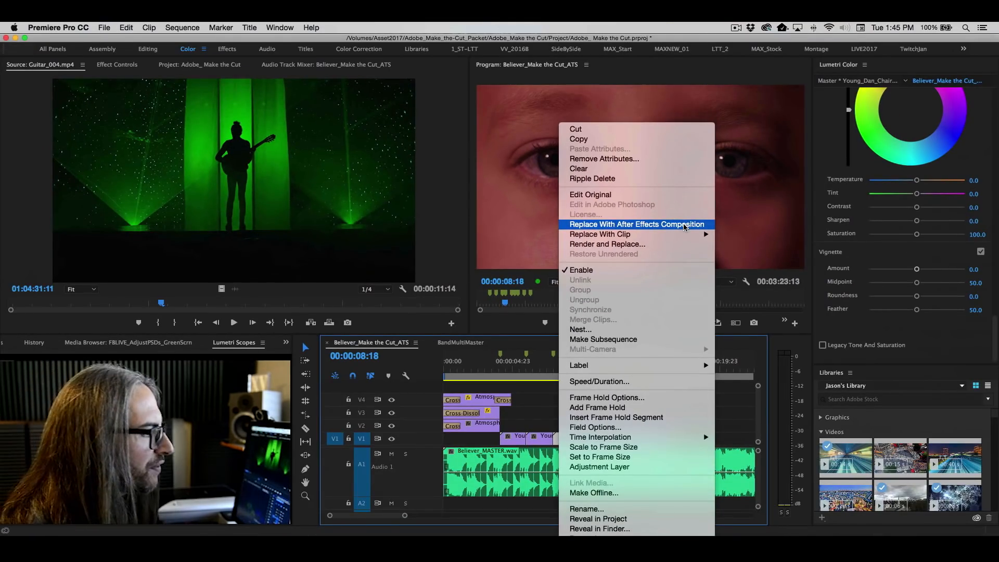
{"action": "left_click", "coordinate": [630, 238]}
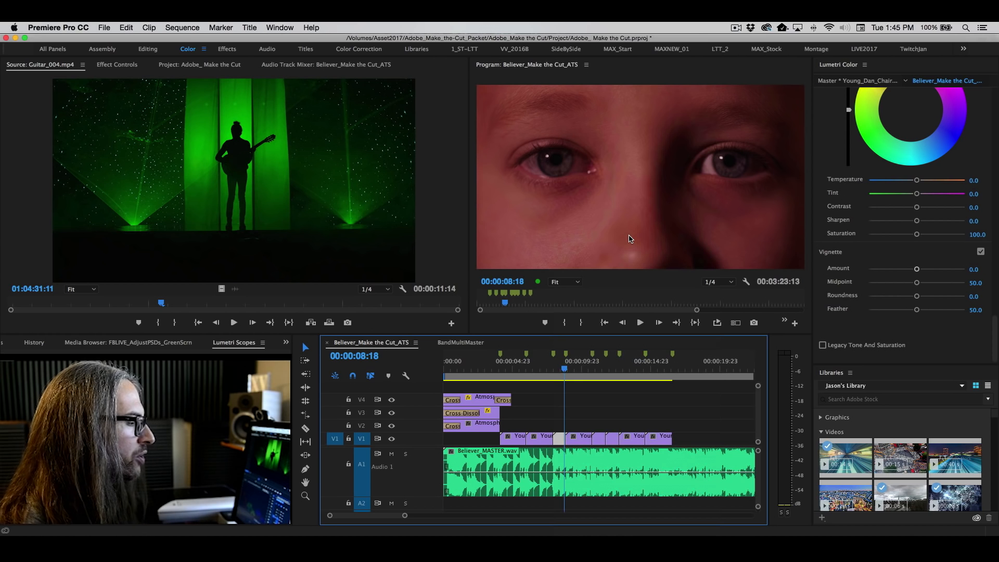
{"action": "mouse_move", "coordinate": [611, 282]}
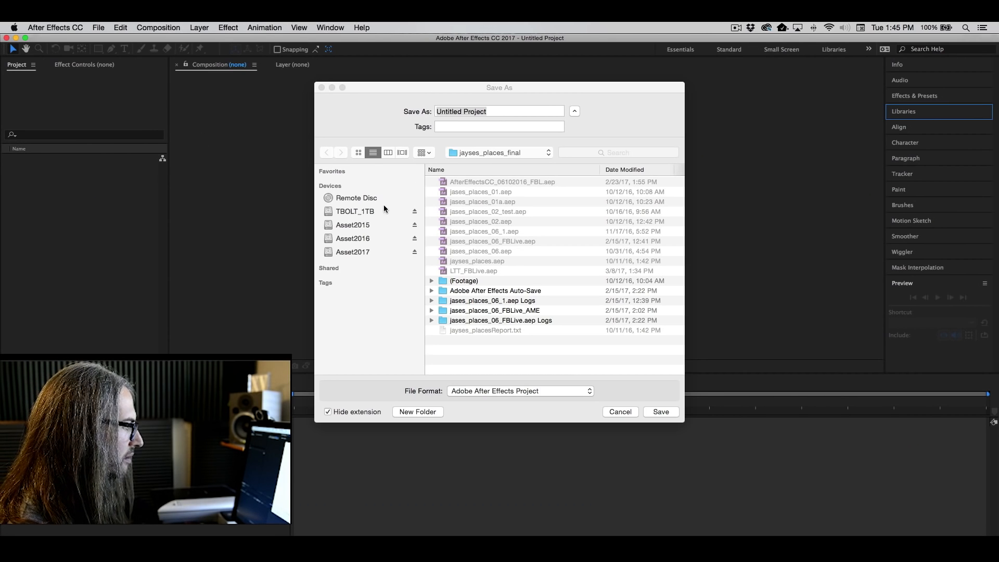
Step: Save the new After Effects project as ID01 on the Asset2017 drive
{"action": "left_click", "coordinate": [352, 252]}
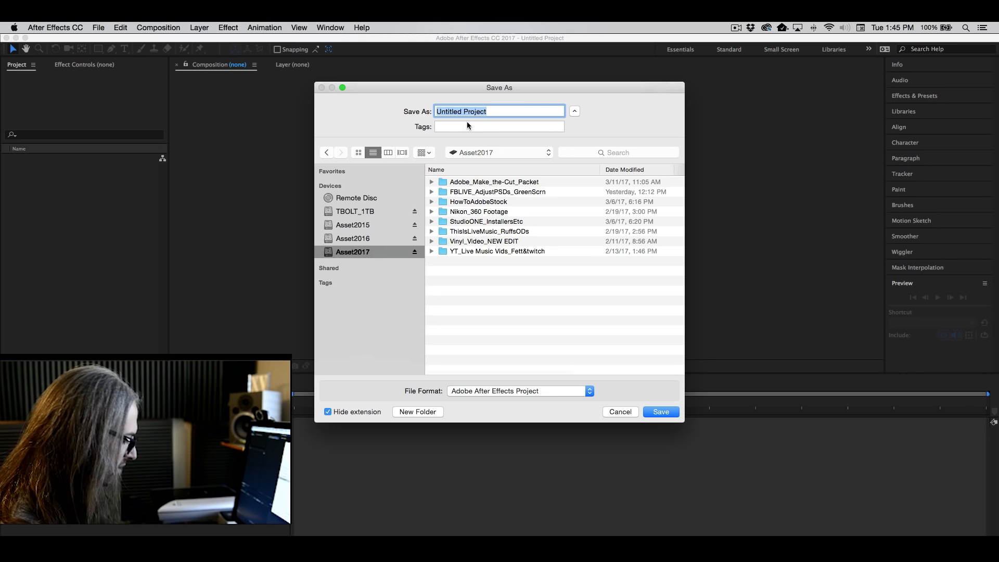
{"action": "type", "text": "ID01"}
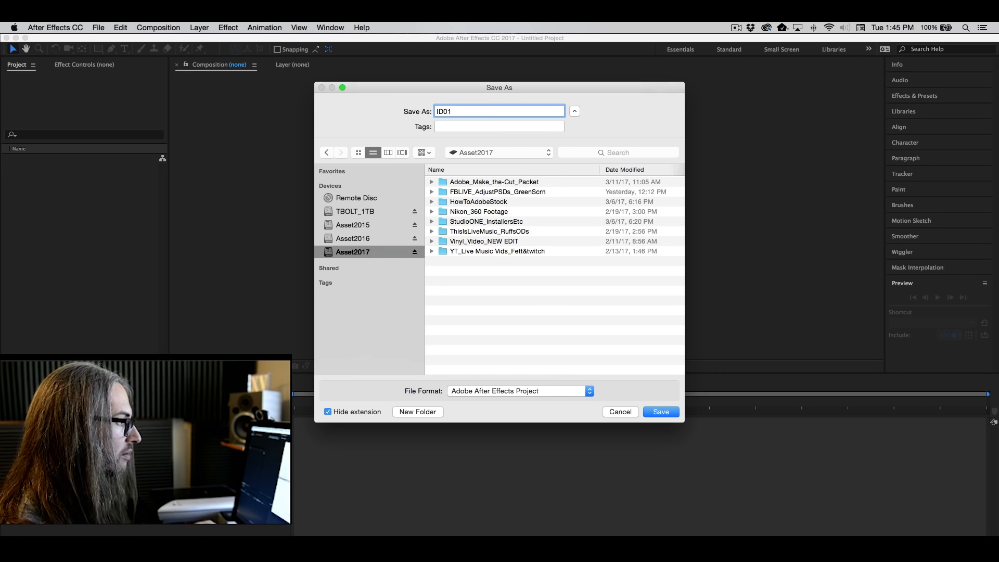
{"action": "left_click", "coordinate": [661, 412]}
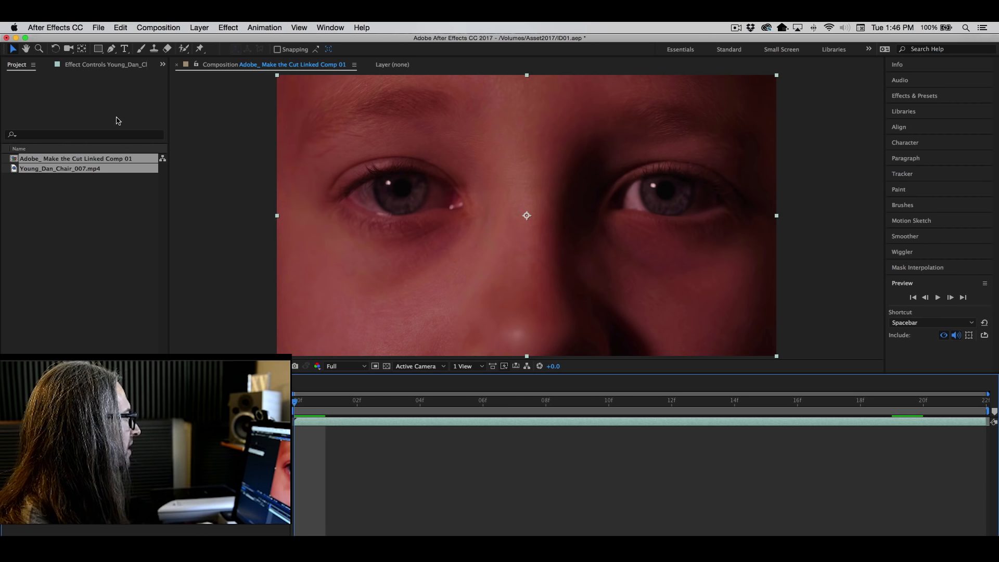
Step: Type BELIEVER with the Type tool and drag it to the lower centre of the frame
{"action": "left_click", "coordinate": [125, 49]}
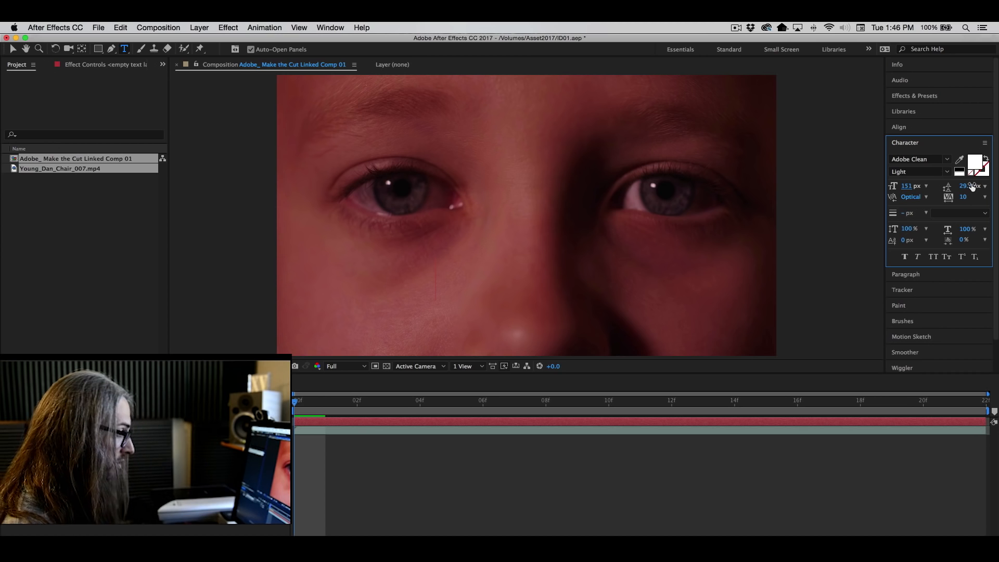
{"action": "type", "text": "E"}
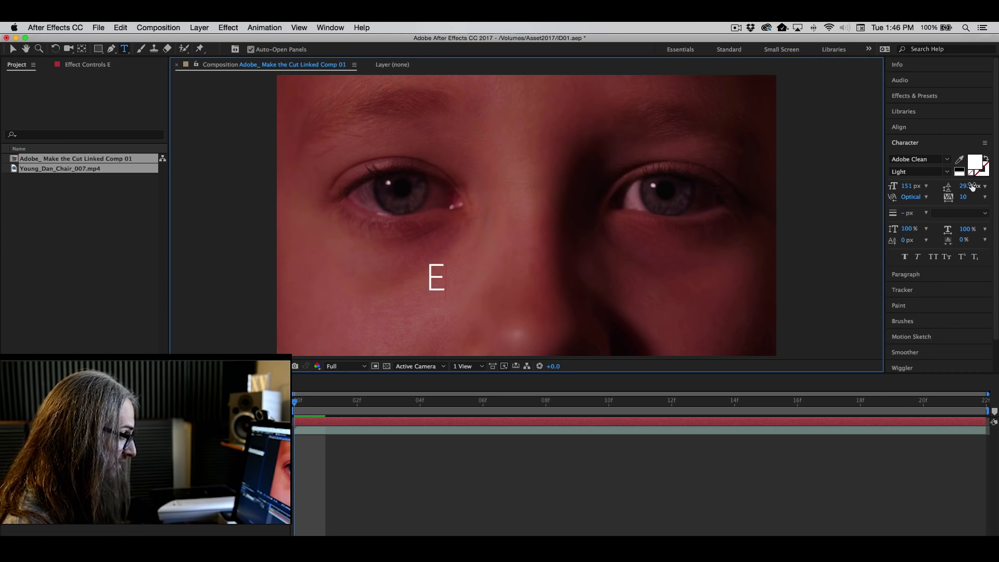
{"action": "type", "text": "BELIEV"}
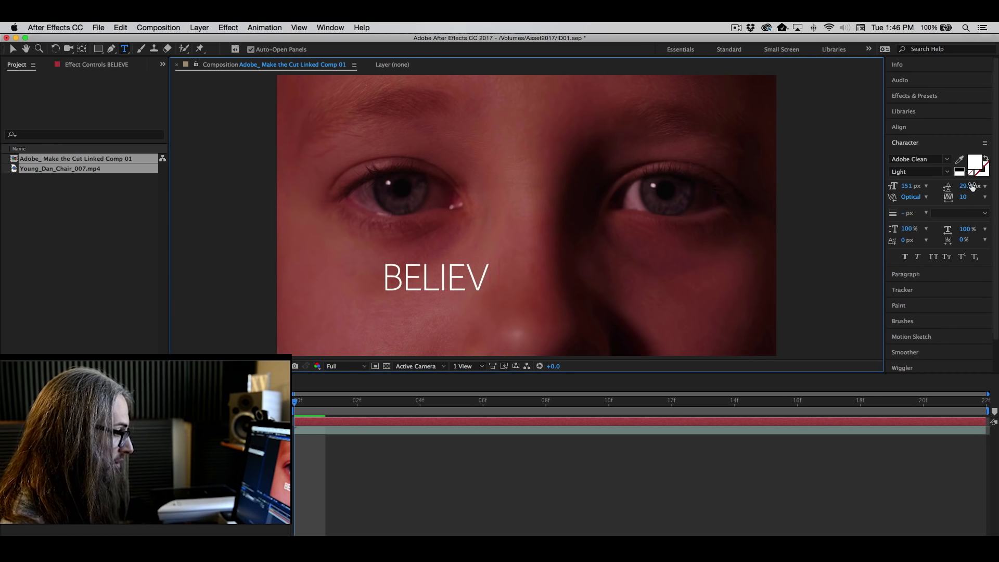
{"action": "type", "text": "ER"}
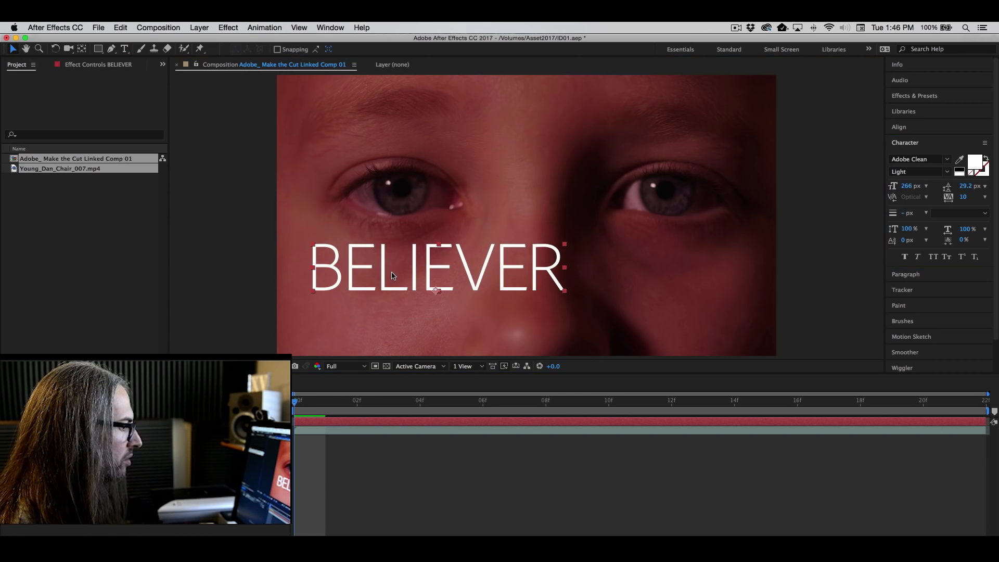
{"action": "left_click_drag", "start_coordinate": [437, 267], "coordinate": [537, 306]}
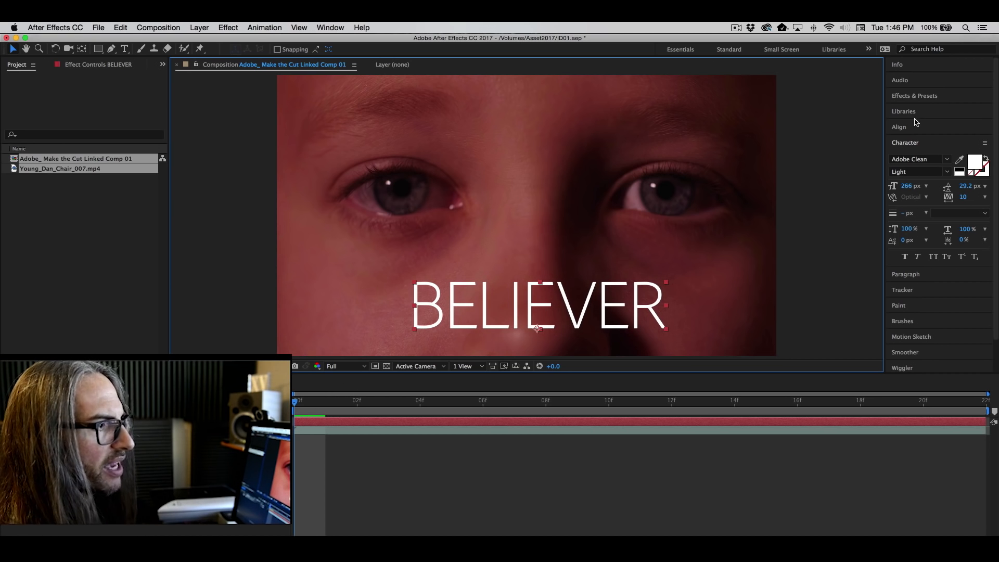
Step: Apply a Fade Up preset from Animation Presets > Text > Animate In to the BELIEVER text
{"action": "left_click", "coordinate": [915, 96]}
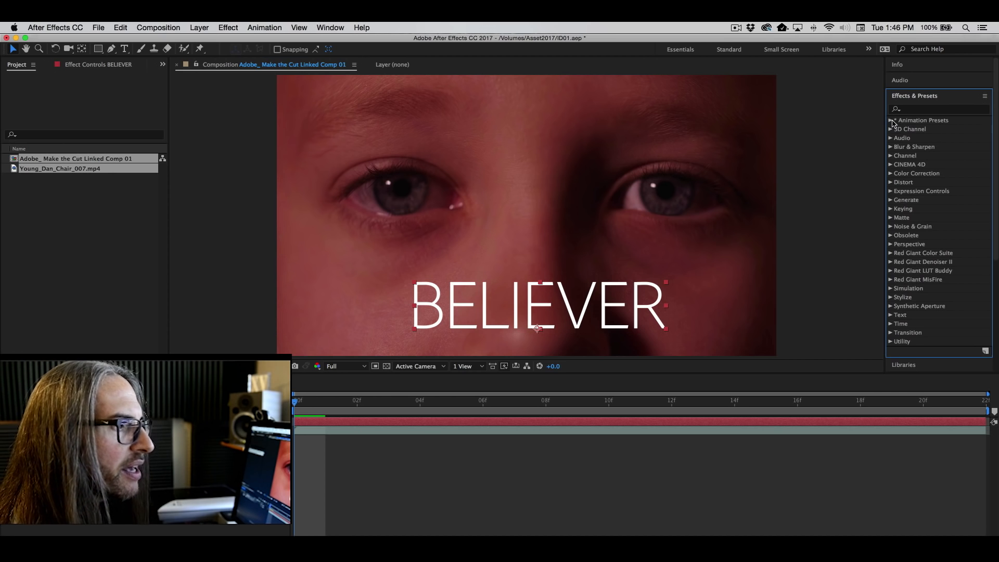
{"action": "left_click", "coordinate": [892, 121]}
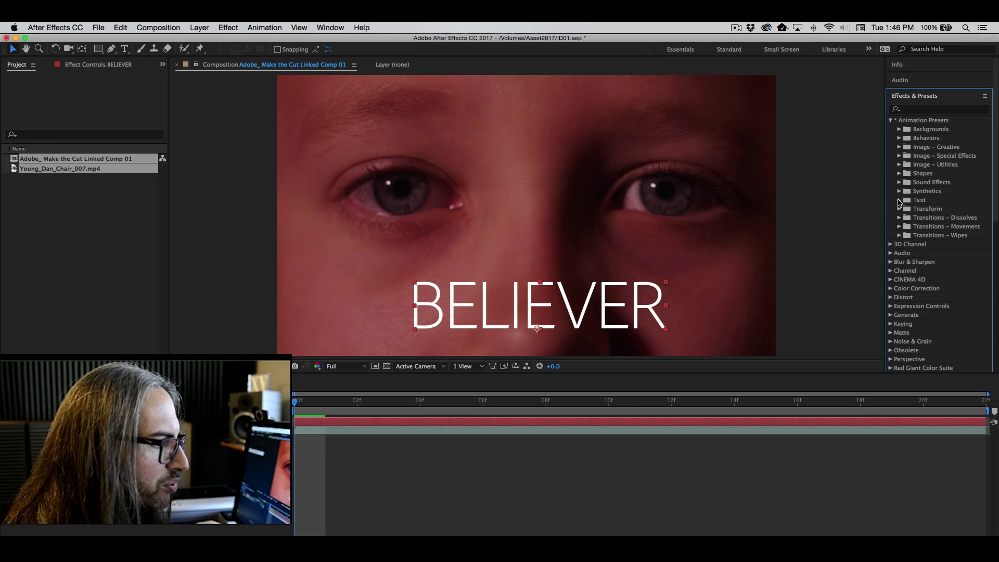
{"action": "left_click", "coordinate": [899, 200]}
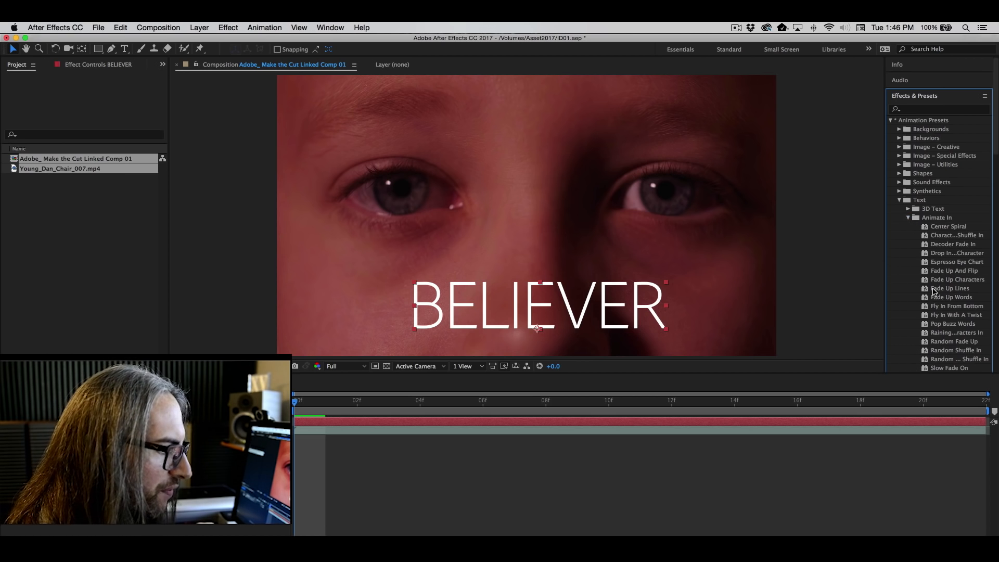
{"action": "left_click", "coordinate": [951, 297]}
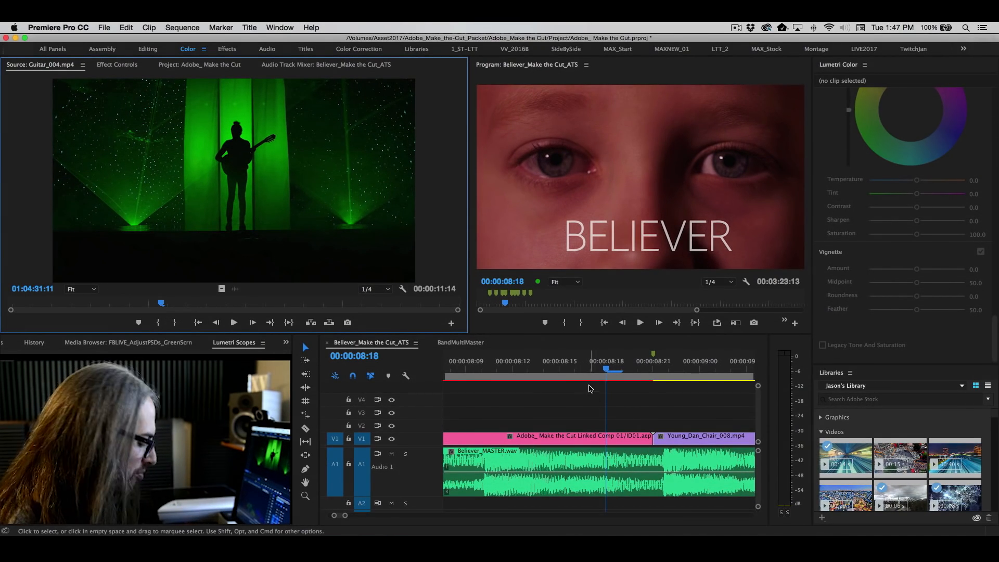
Step: Scrub the Believer timeline to a later point to review the linked comp clip
{"action": "left_click", "coordinate": [463, 369]}
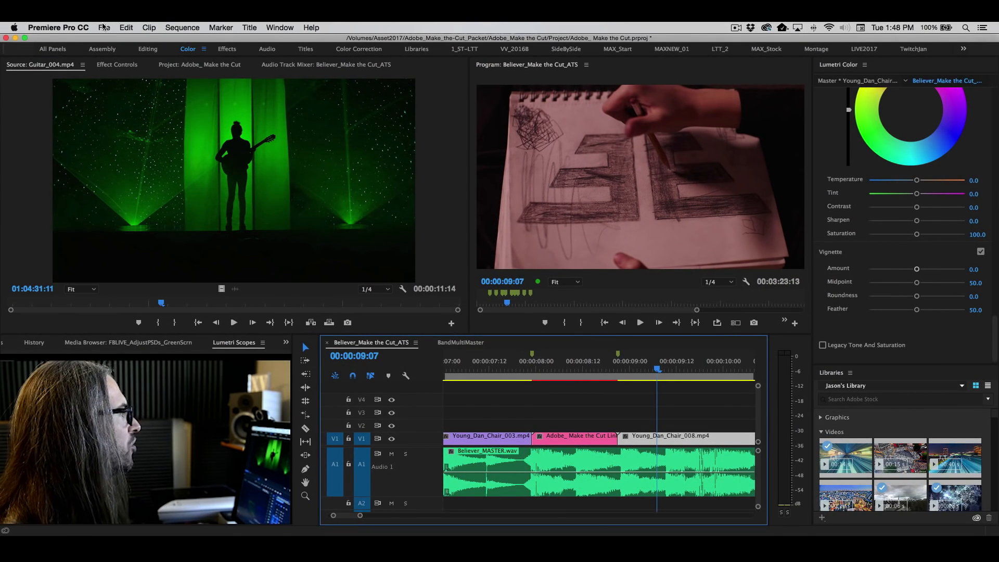
Step: Set the sequence's Export Media format to H.264 with the YouTube 1080p HD preset, then queue it
{"action": "left_click", "coordinate": [104, 27]}
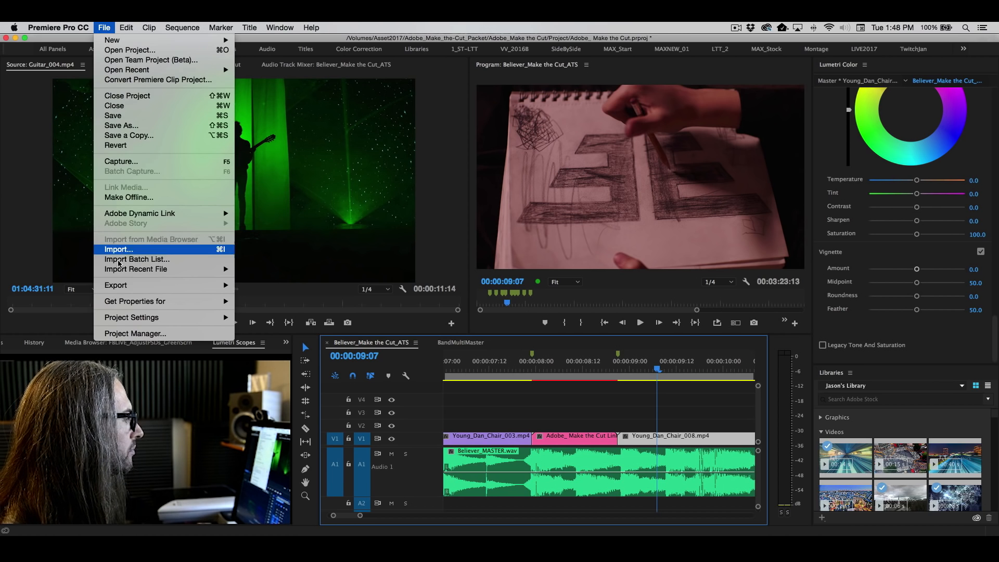
{"action": "left_click", "coordinate": [303, 281]}
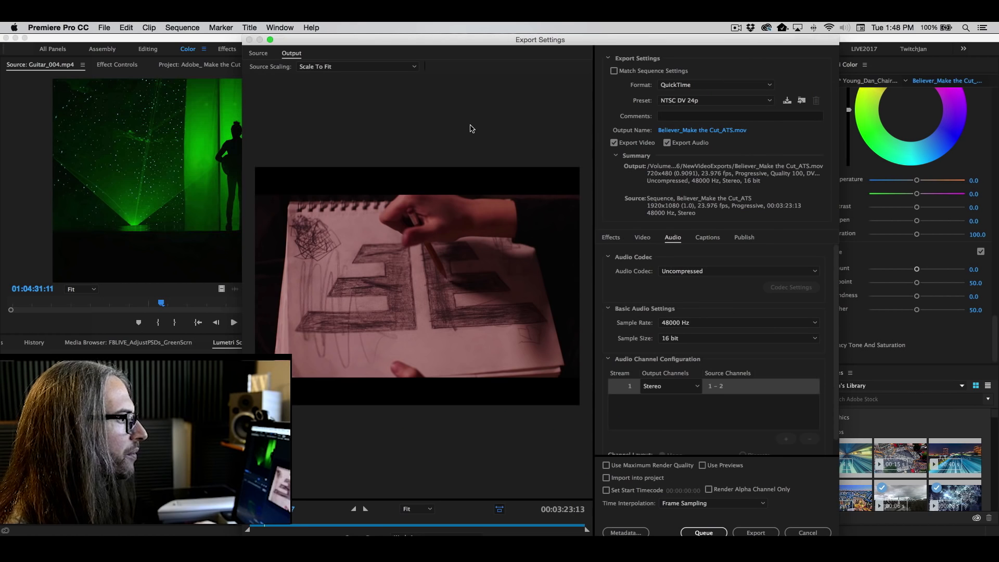
{"action": "left_click", "coordinate": [713, 84]}
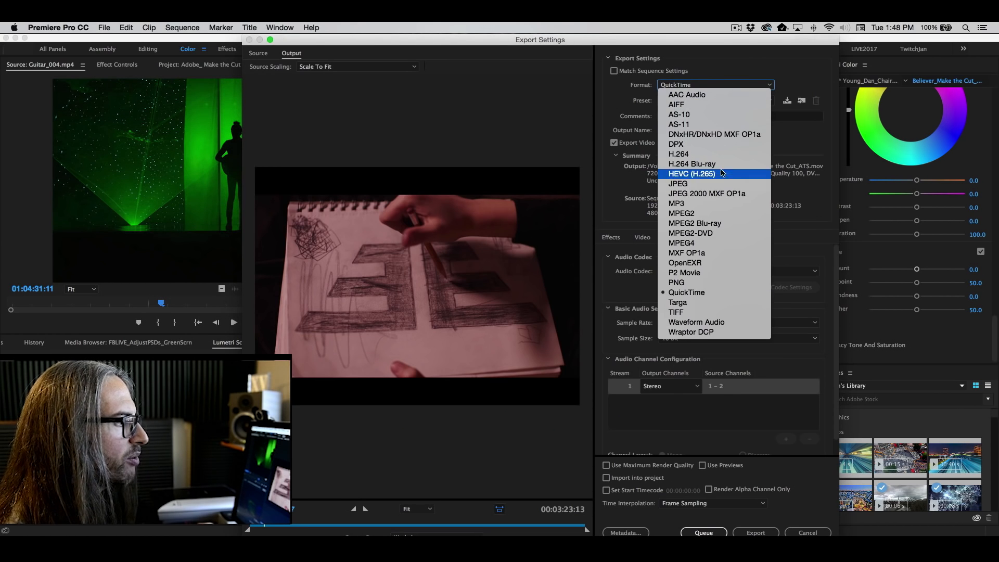
{"action": "left_click", "coordinate": [686, 292]}
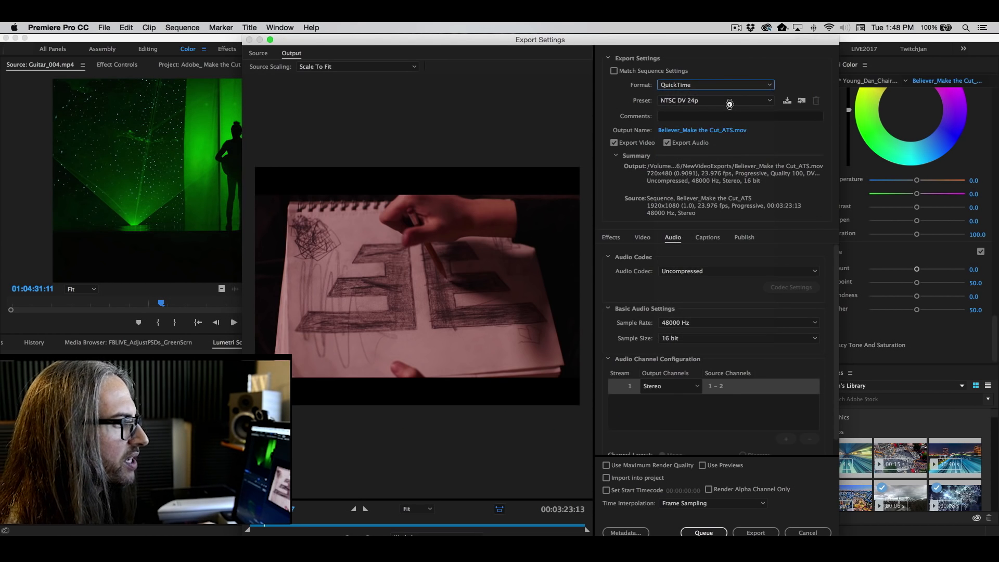
{"action": "left_click", "coordinate": [717, 100]}
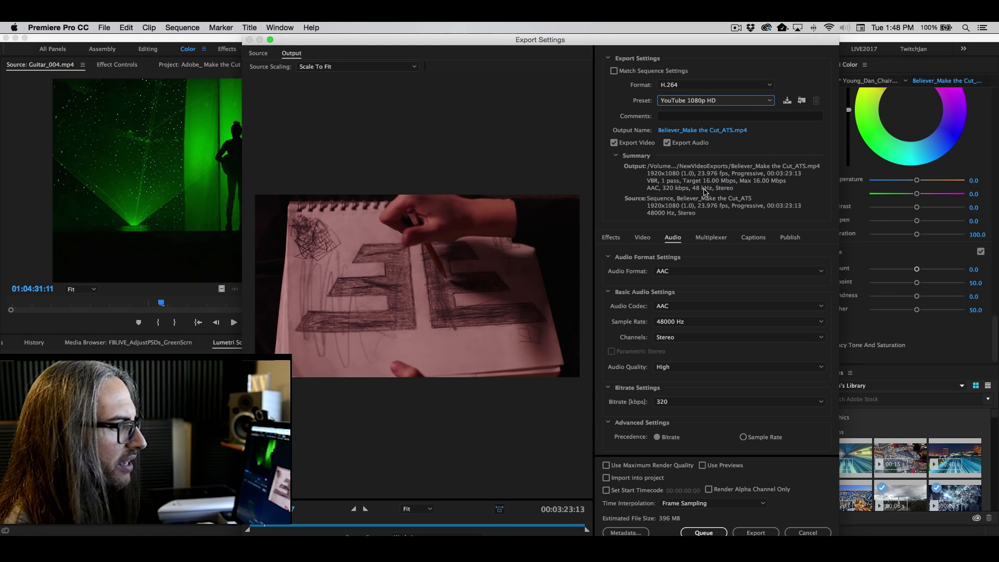
{"action": "left_click", "coordinate": [807, 532]}
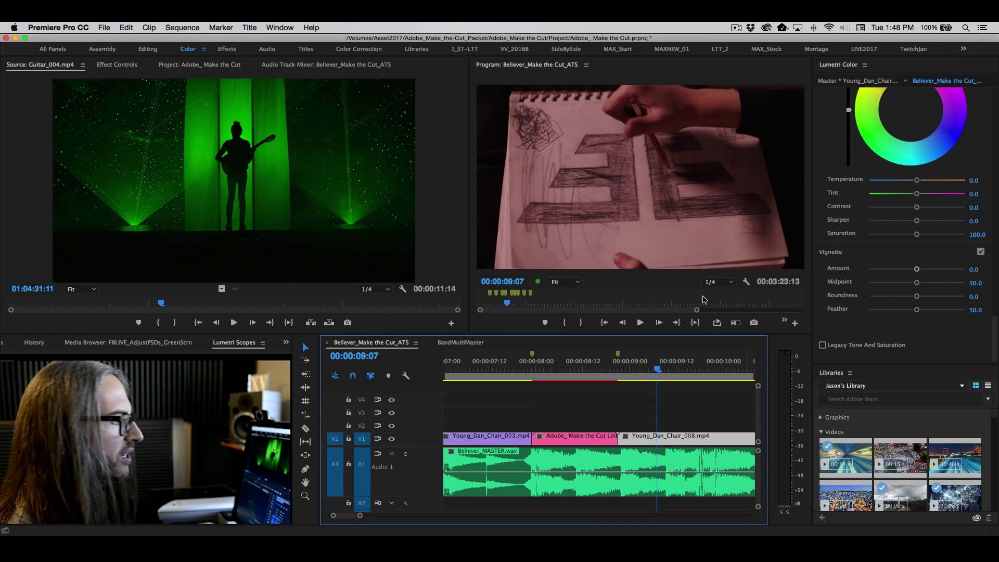